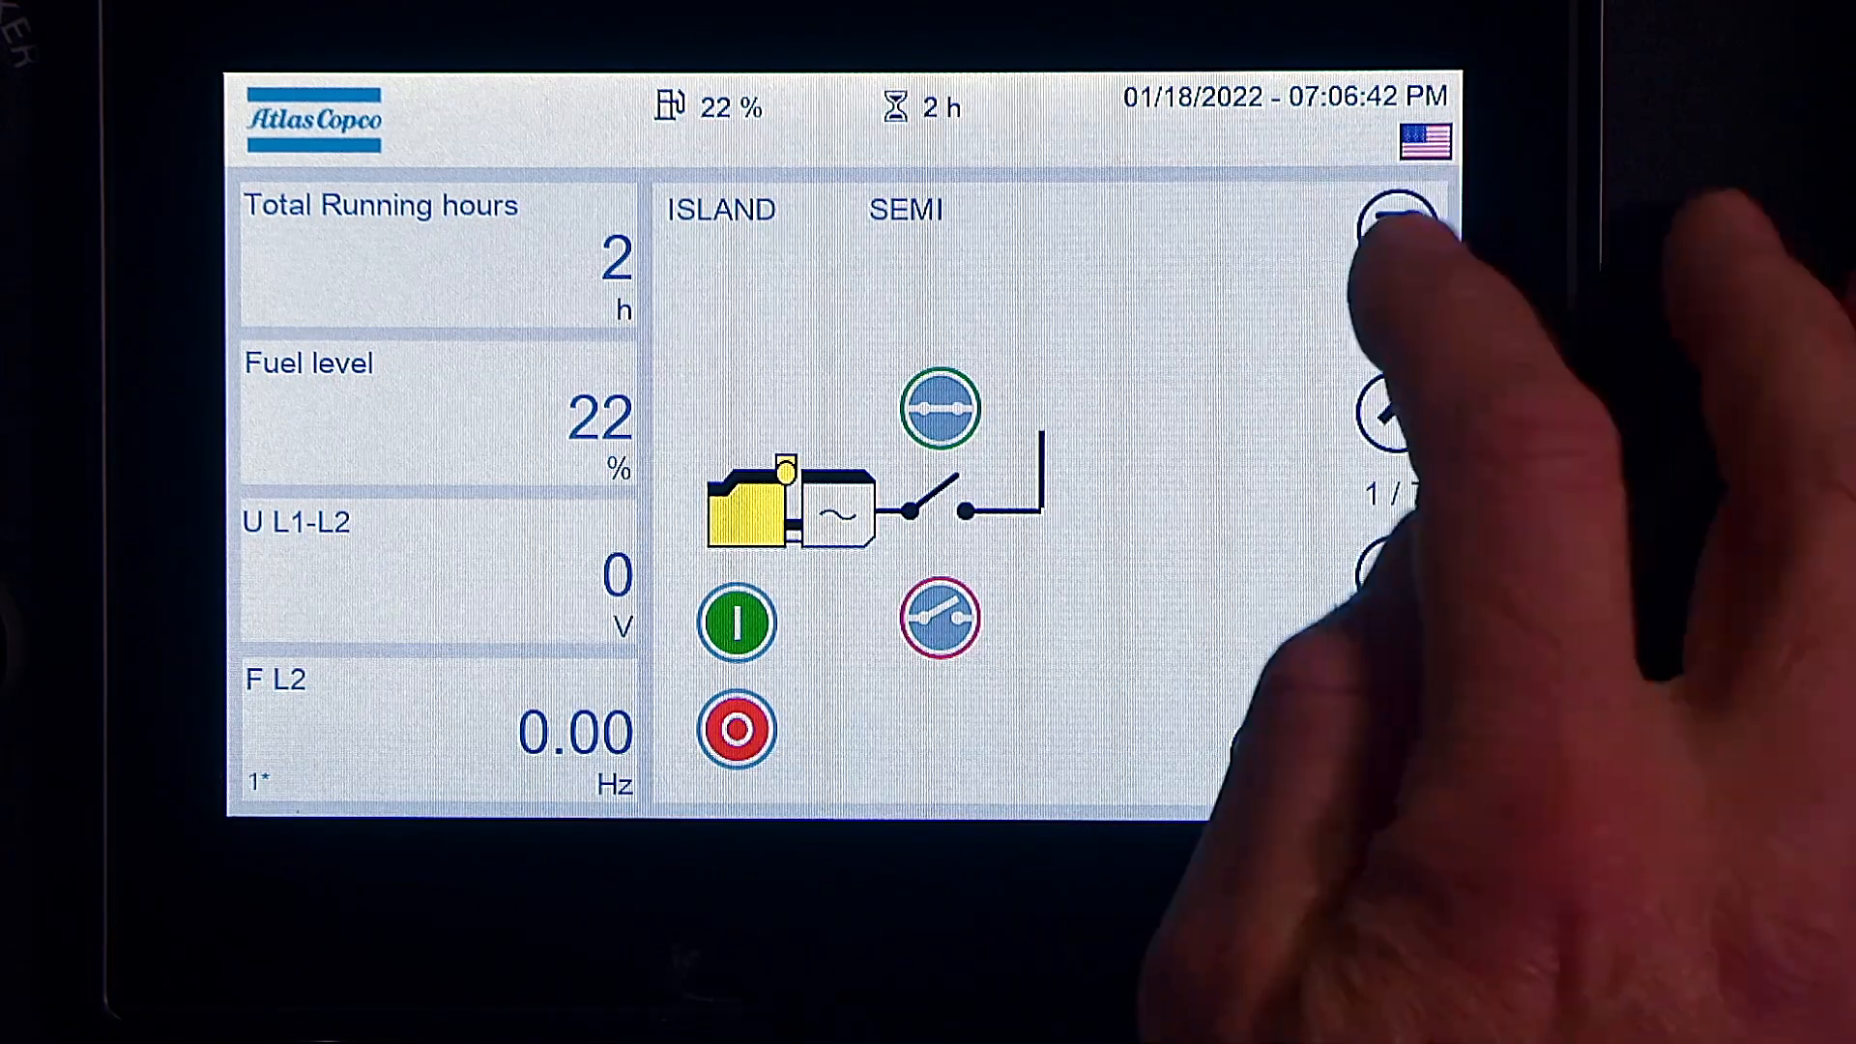
Go from the home overview through the main menu into the Setup area.
click(1395, 212)
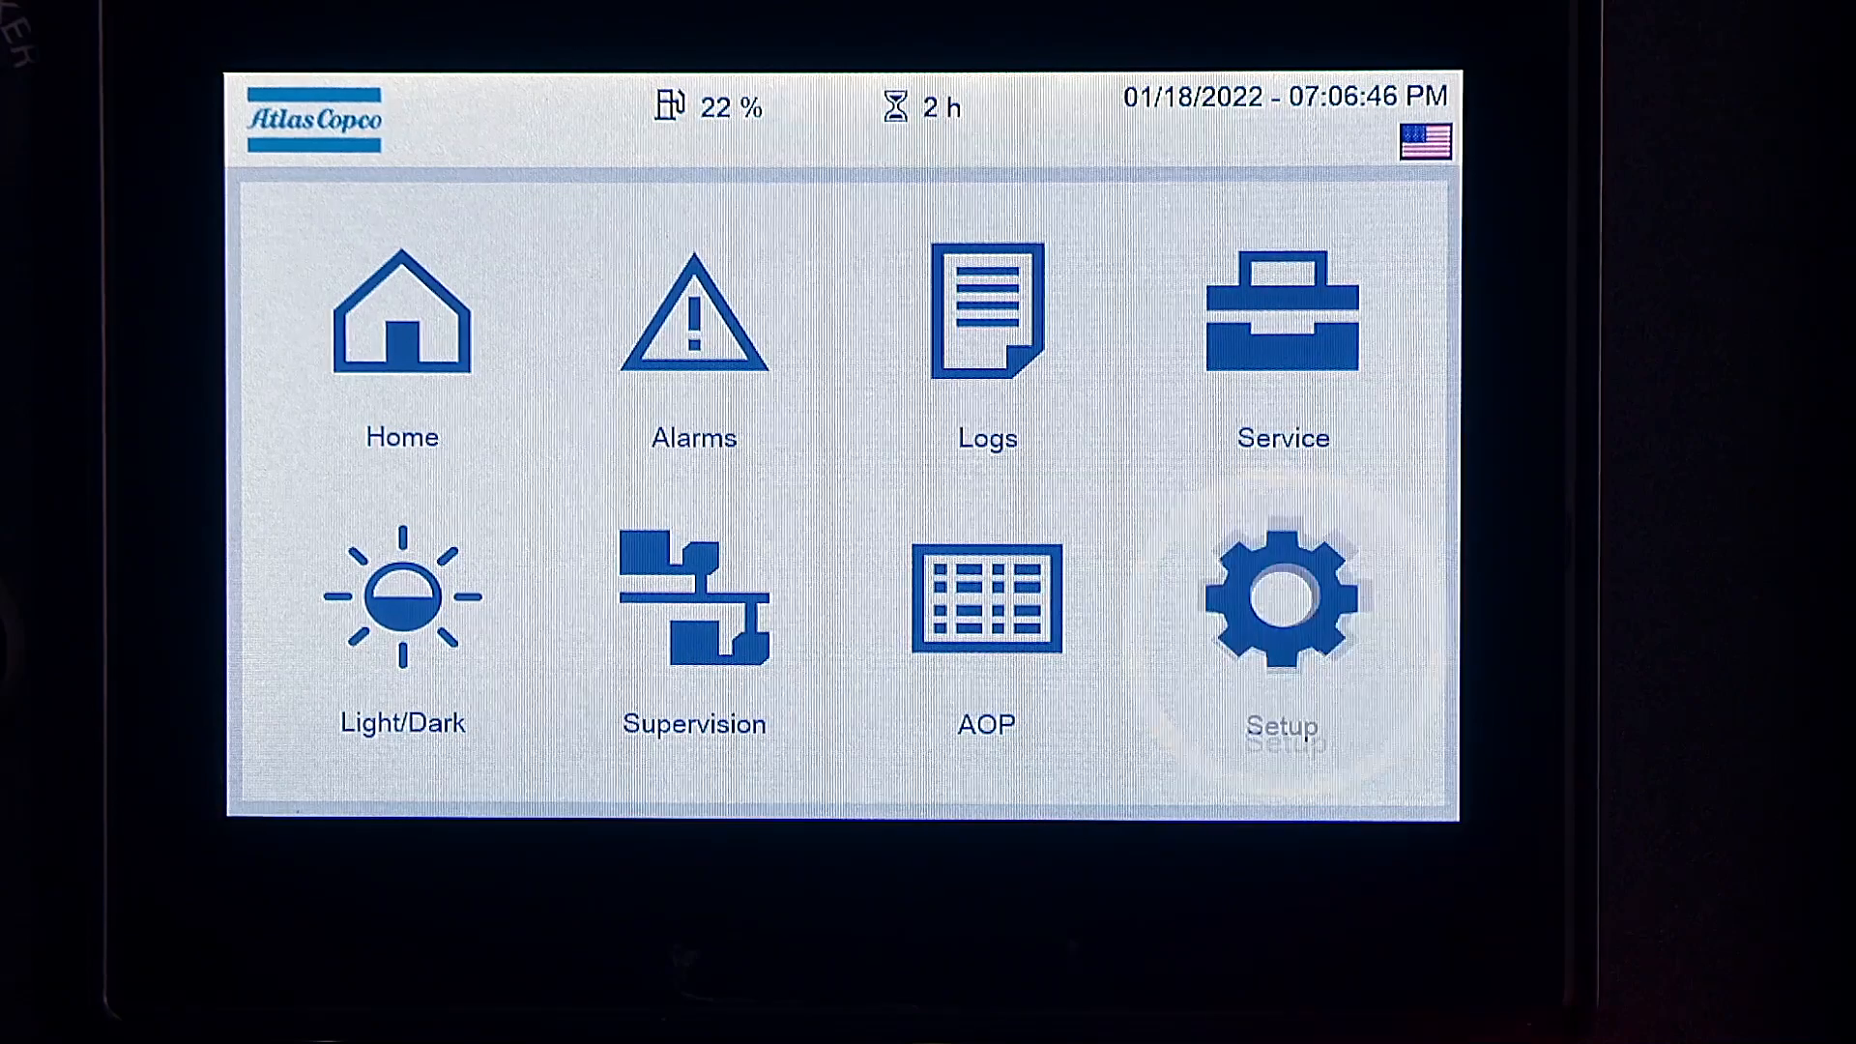
click(1280, 596)
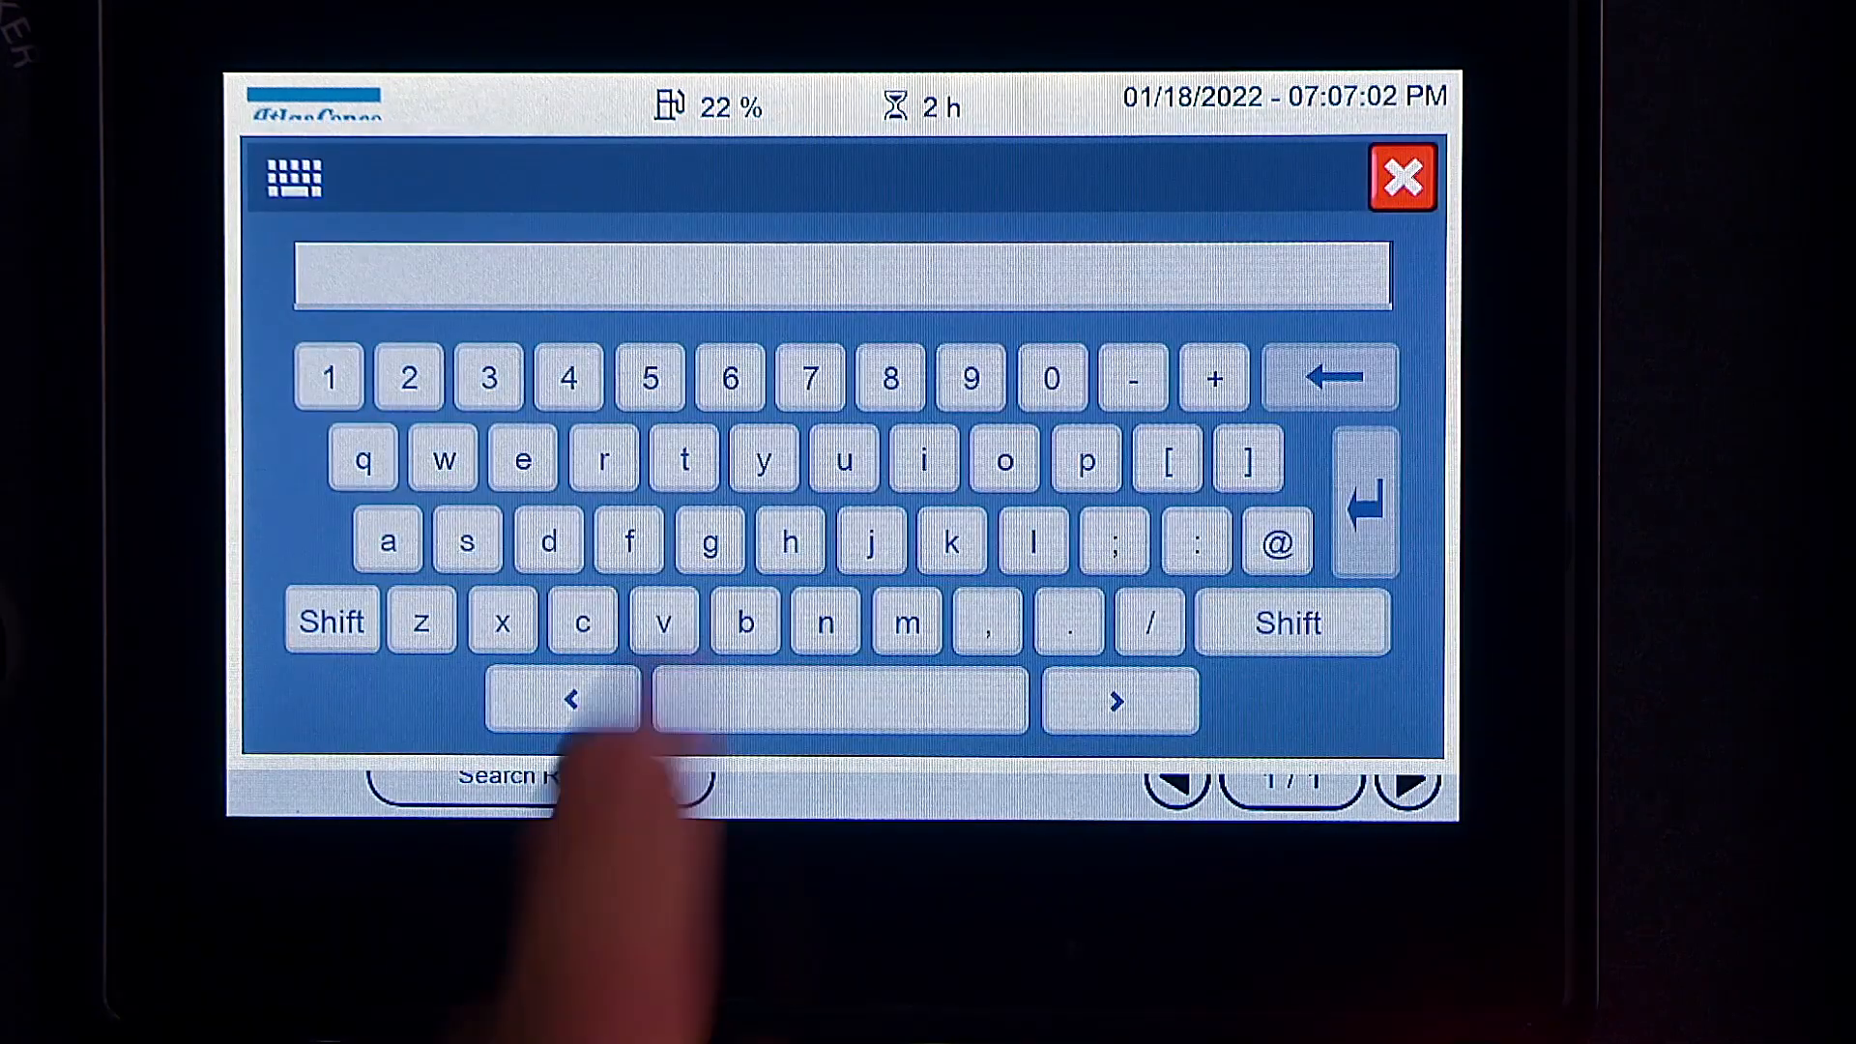
Search the channel list for 6701 to find the 6701 Diagnostics channel.
click(729, 377)
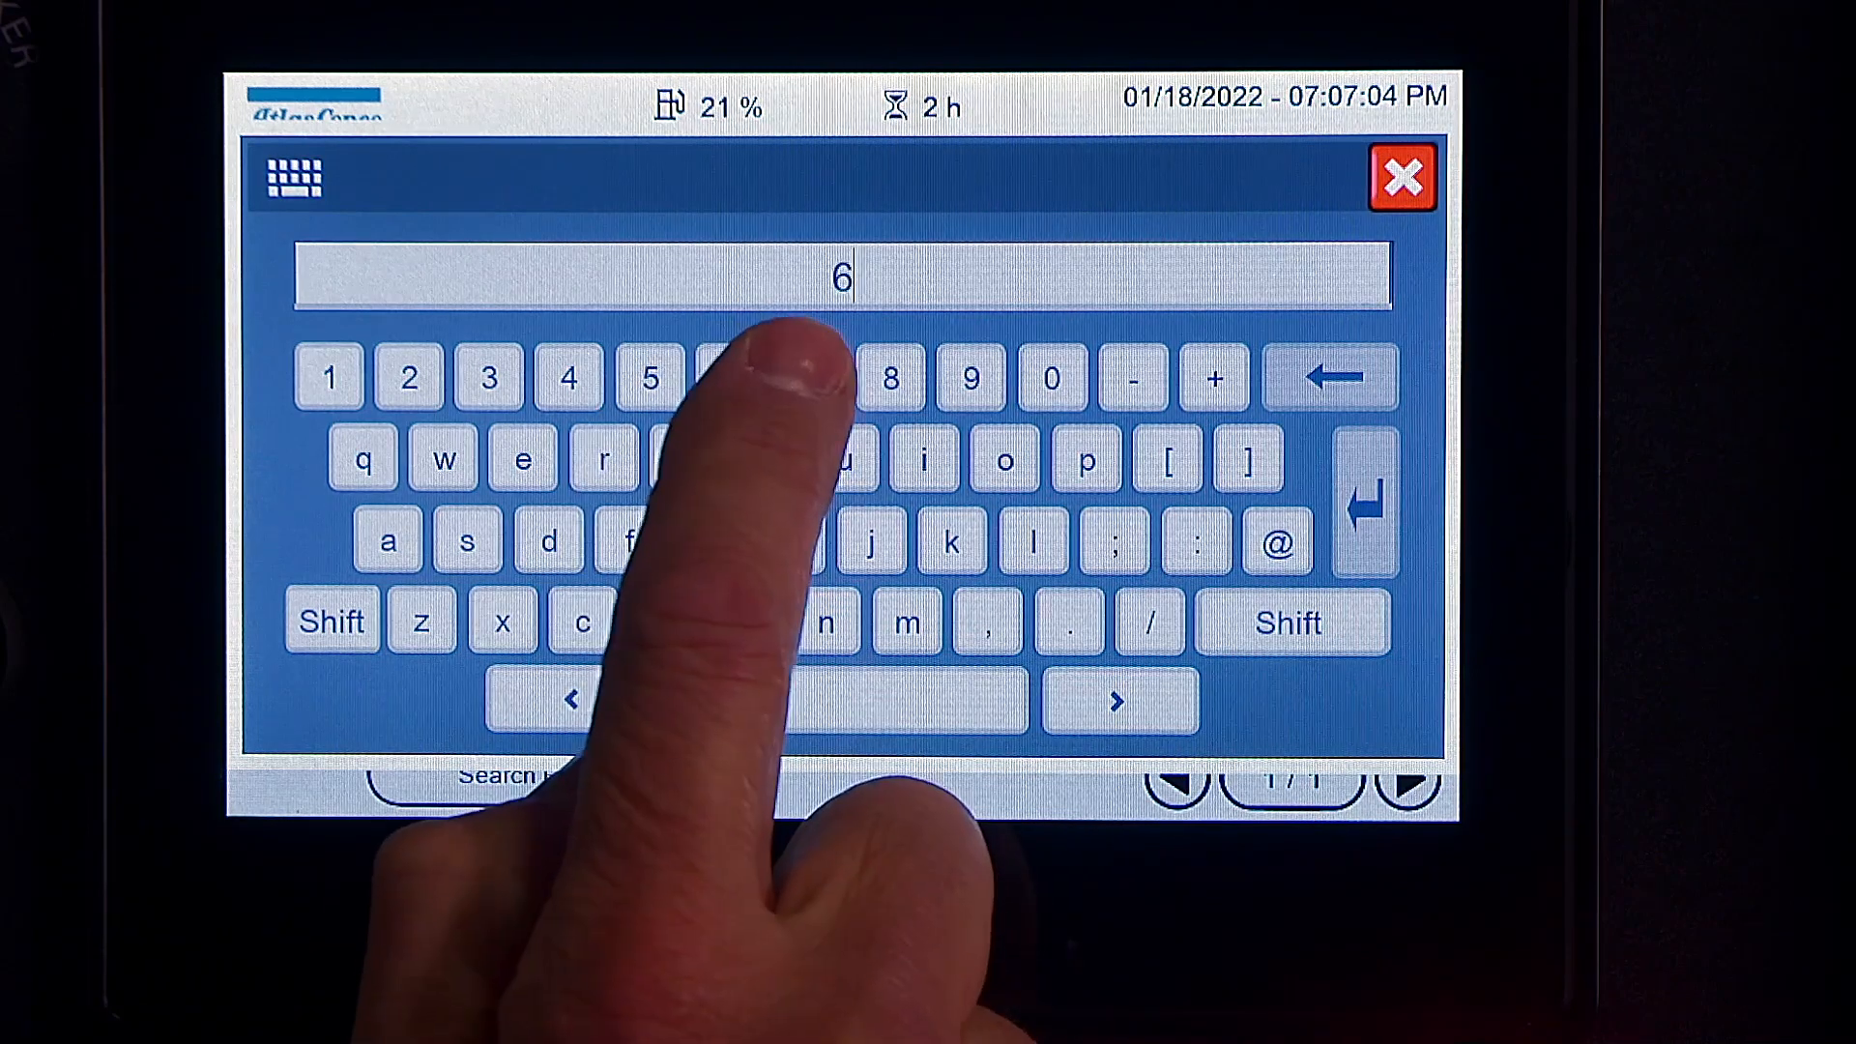
click(1052, 377)
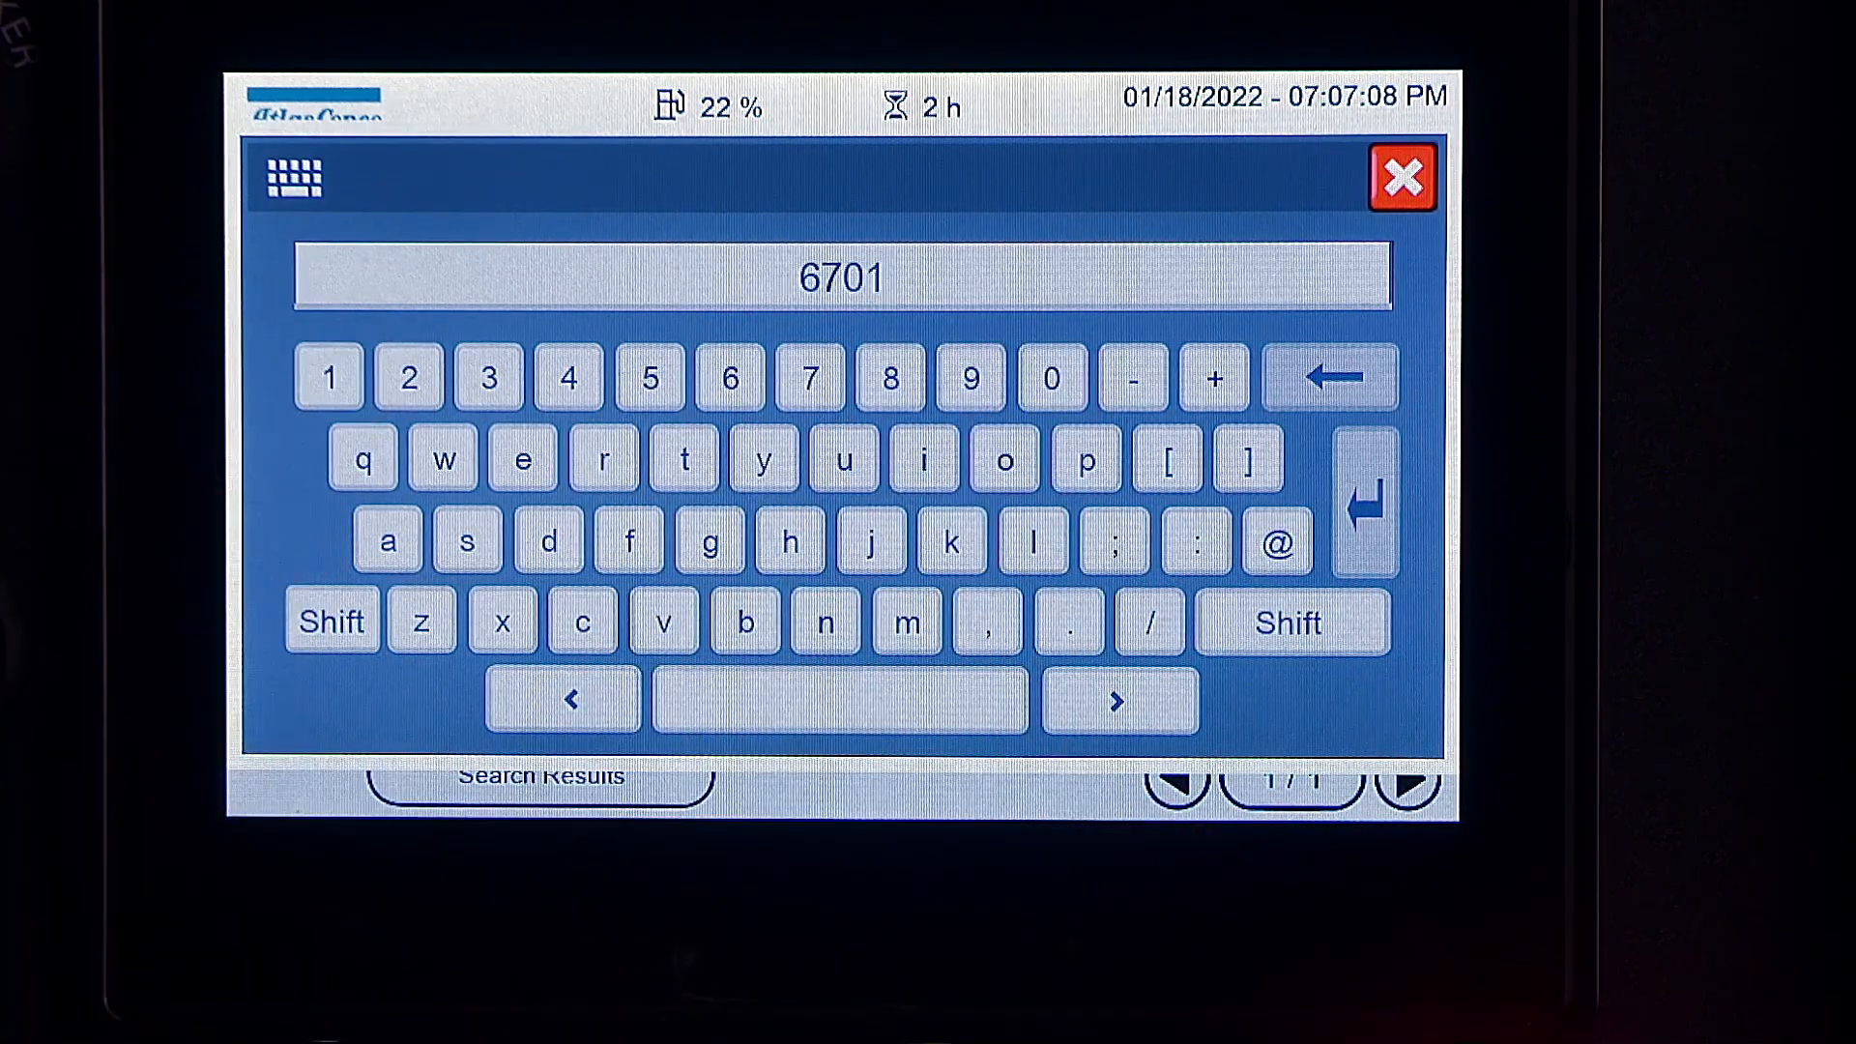
click(1402, 176)
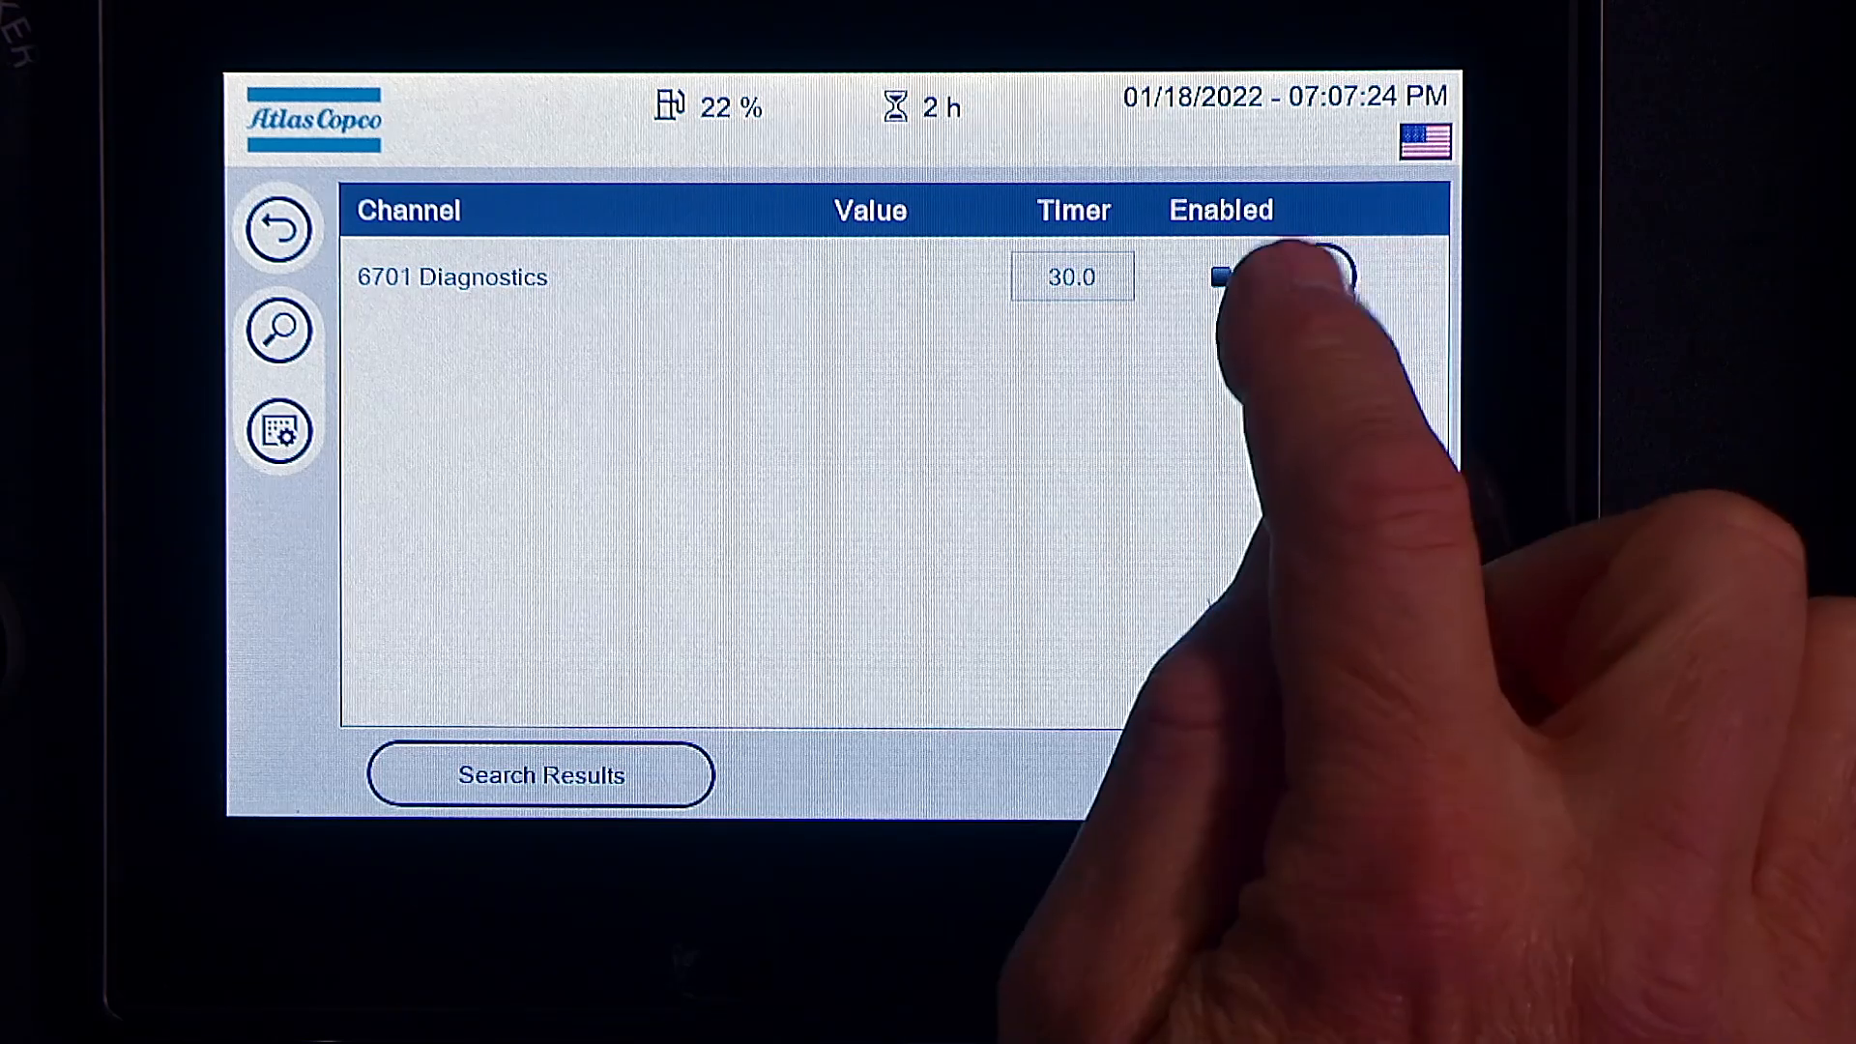
Edit 6701 Diagnostics, logging in with Customer access at the password prompt.
click(1278, 275)
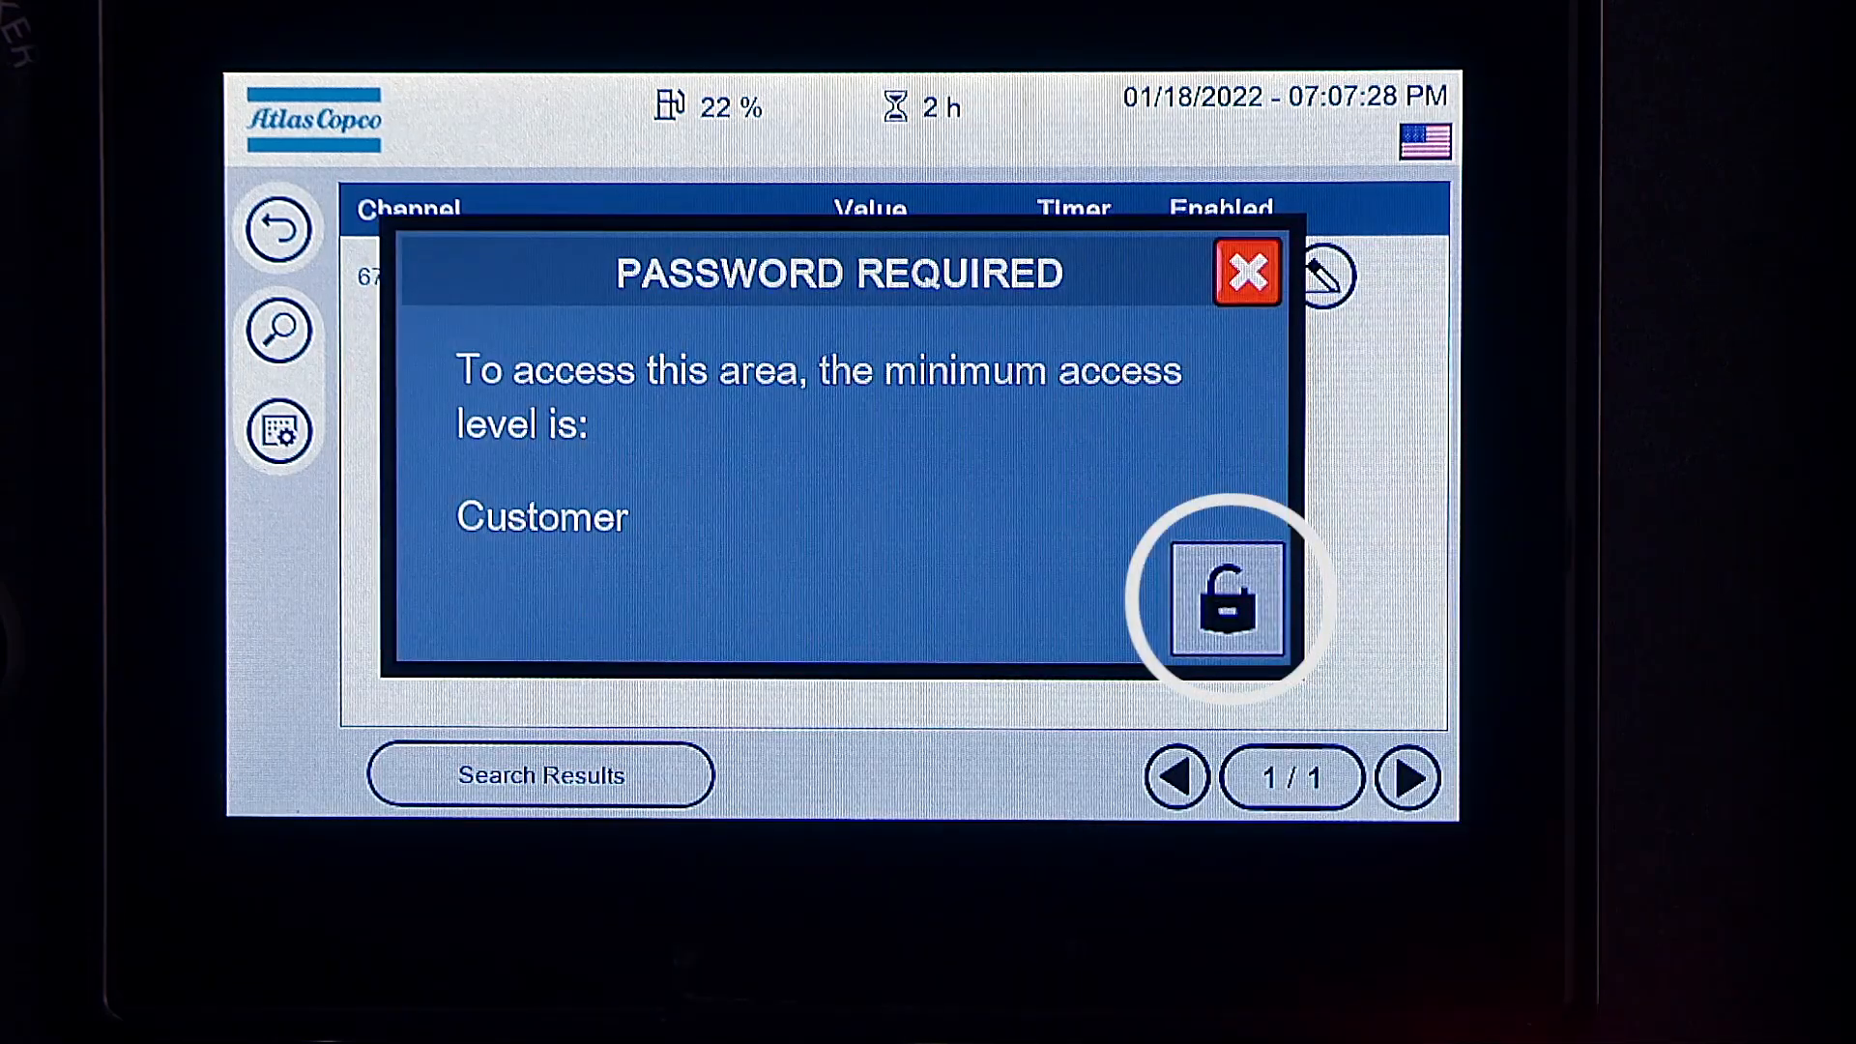
click(1230, 598)
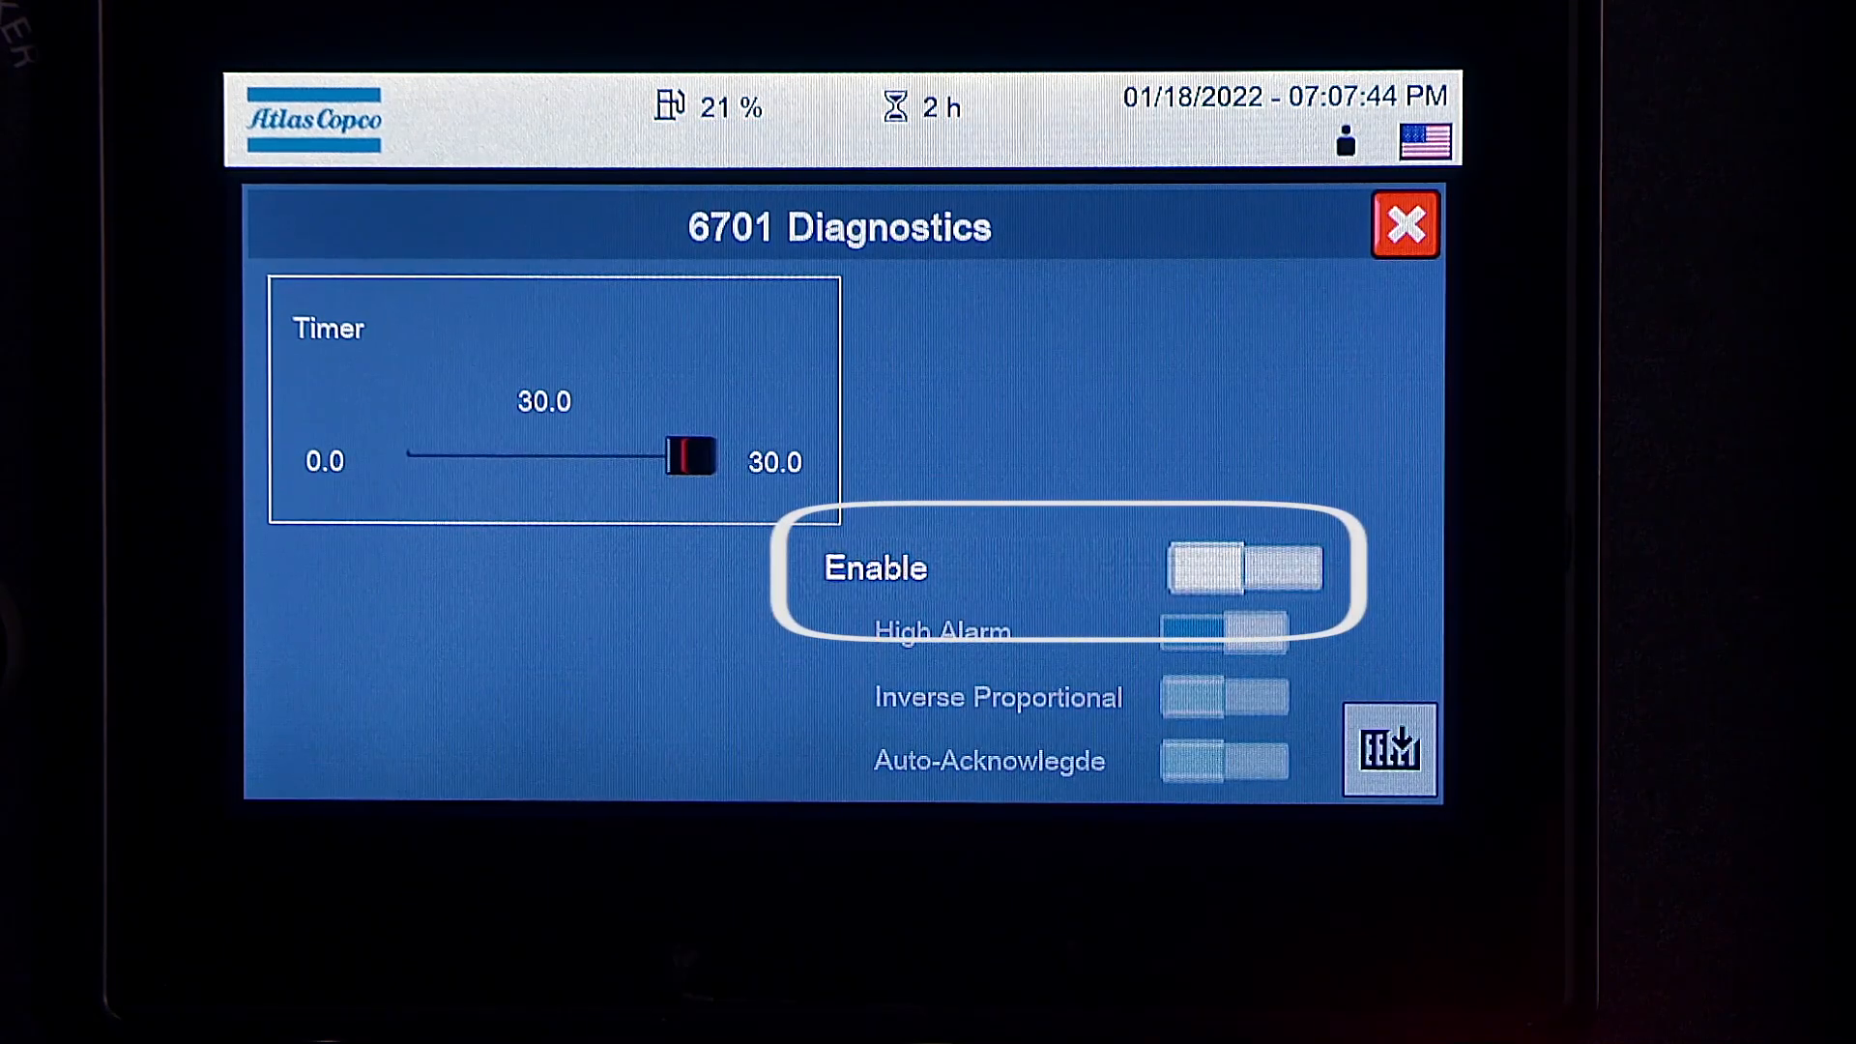
Switch Enable on for 6701 Diagnostics and save it back to the channel list.
click(1222, 569)
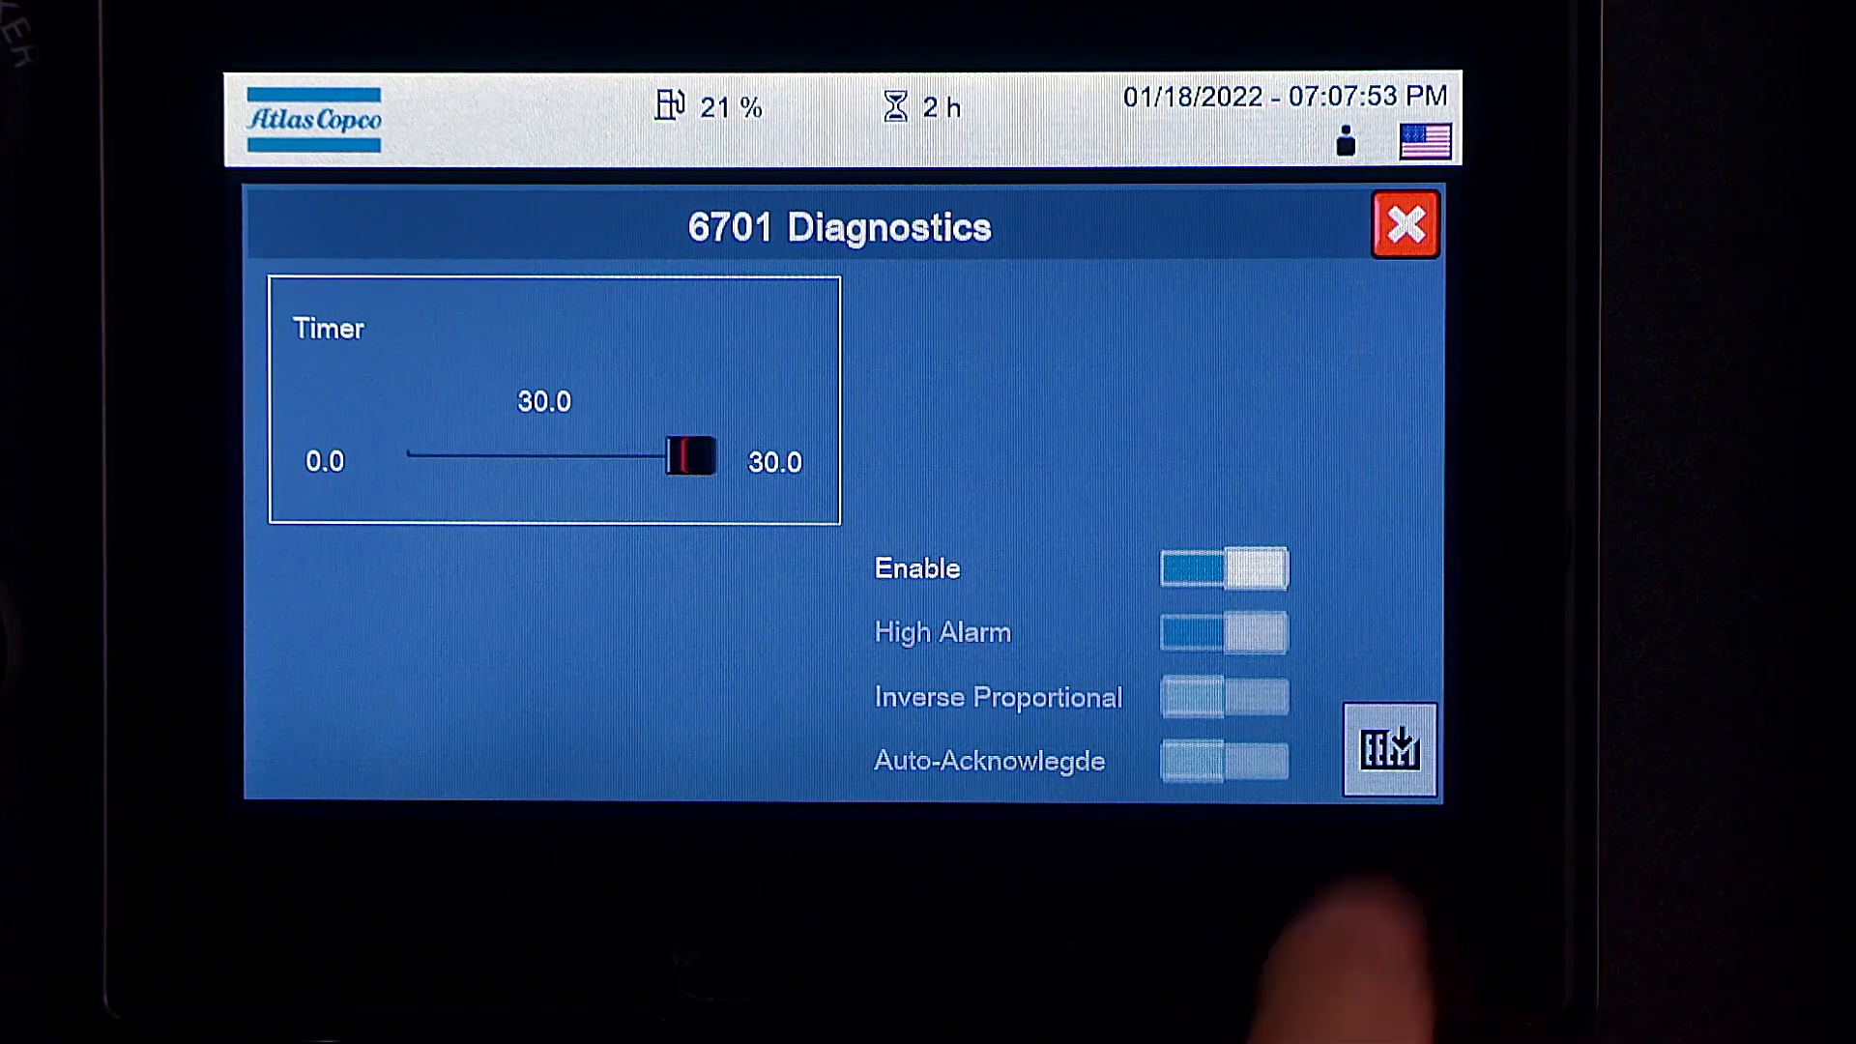
click(1406, 224)
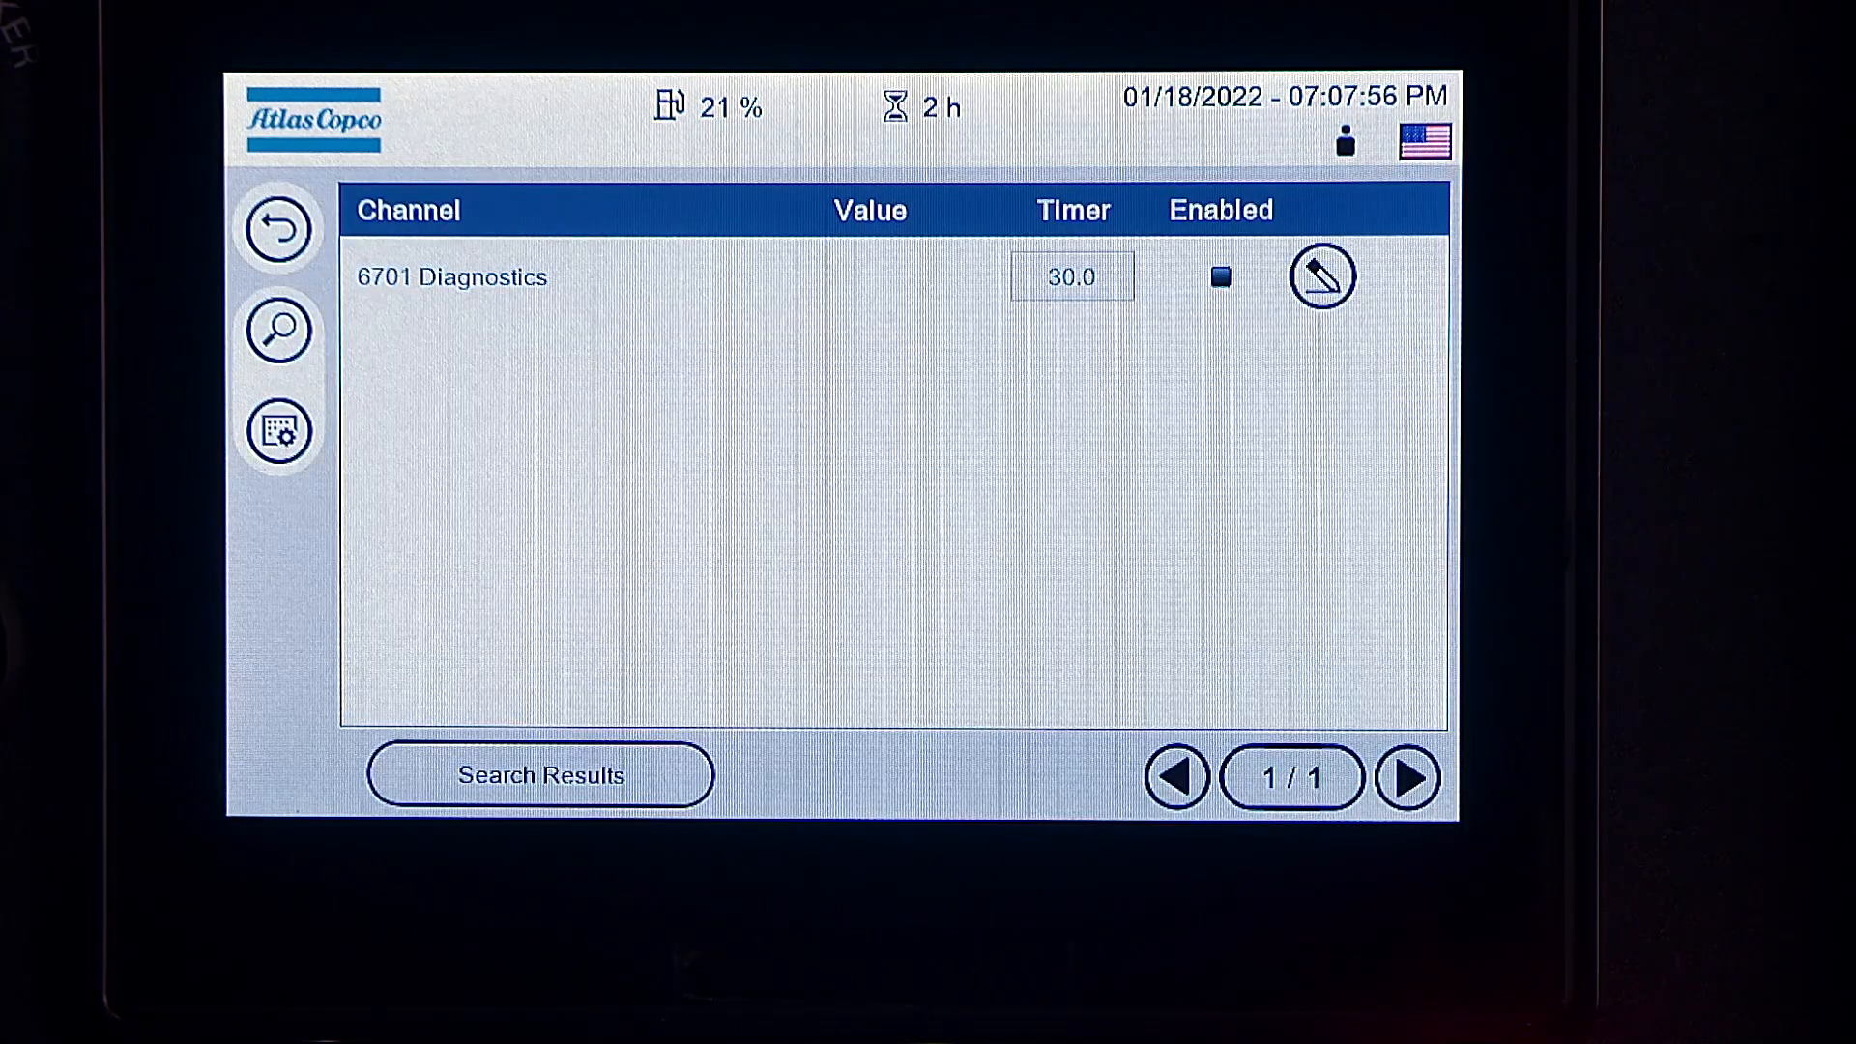
click(1220, 276)
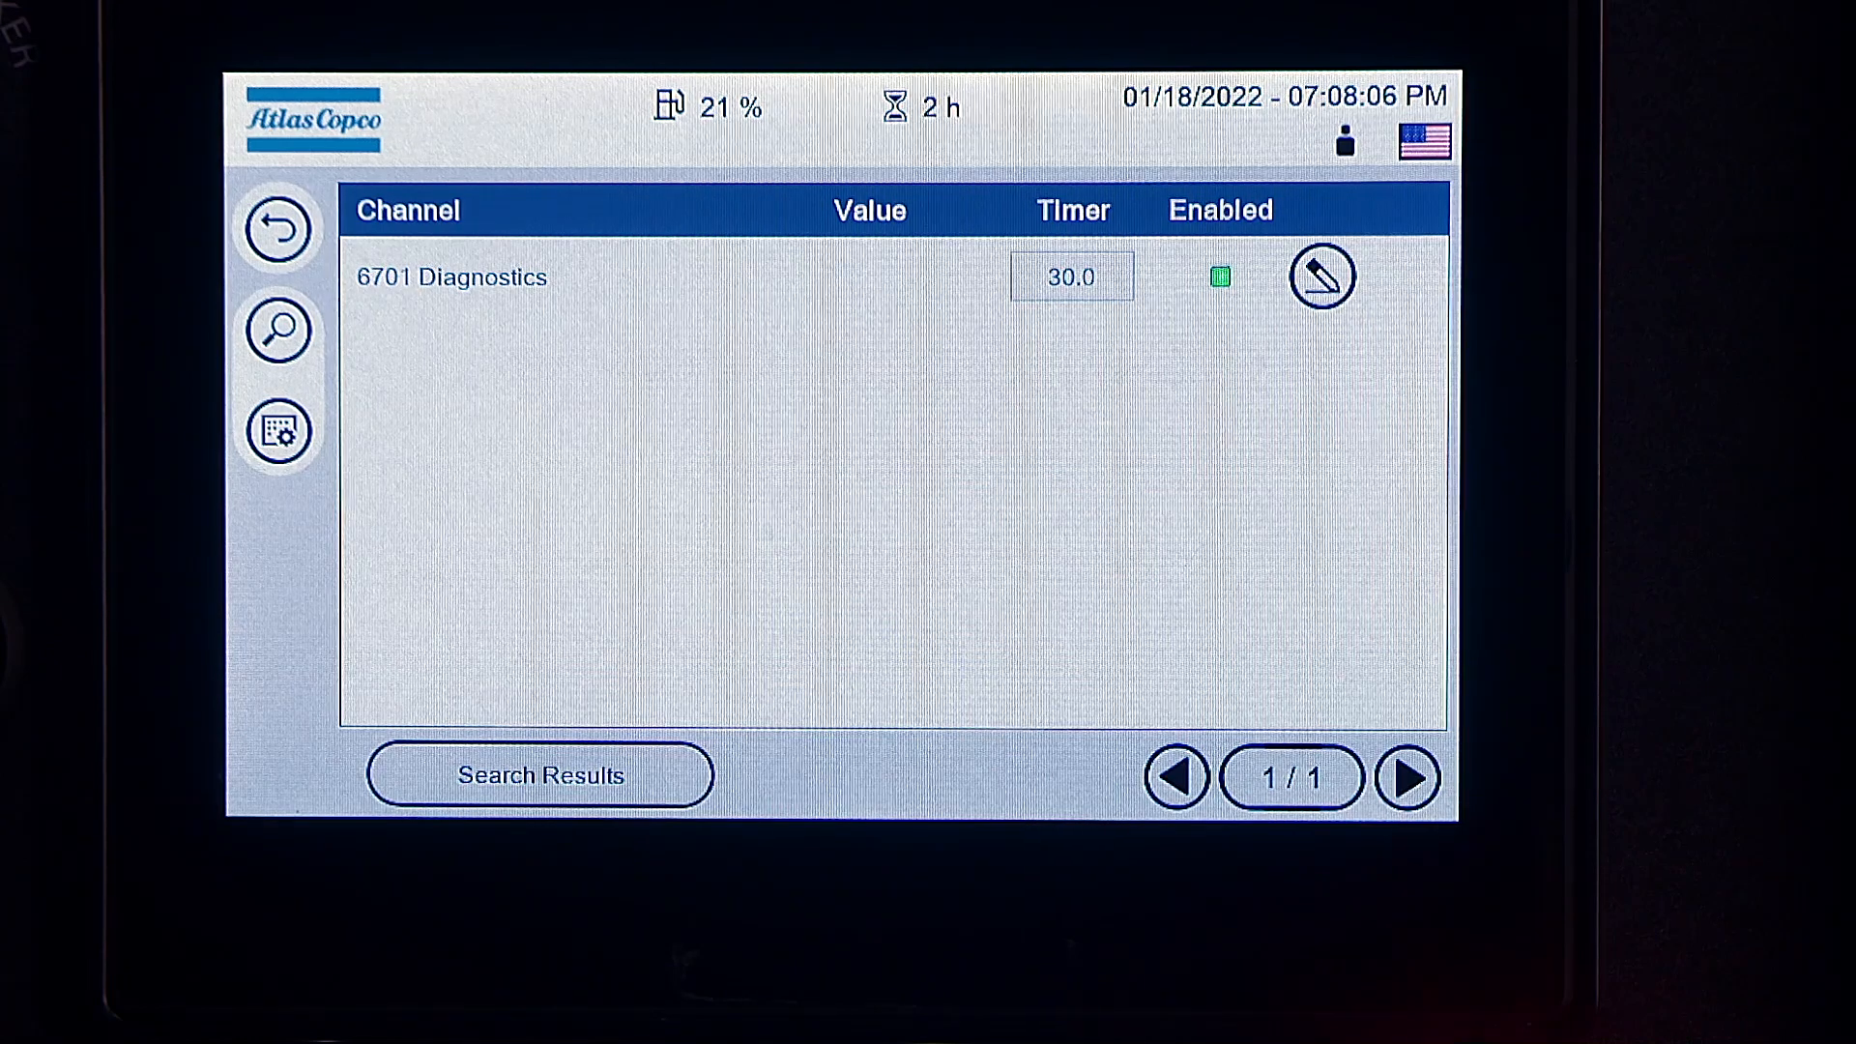
Reopen the 6701 Diagnostics edit dialog to confirm Enable is on with the 30.0 timer.
click(1323, 275)
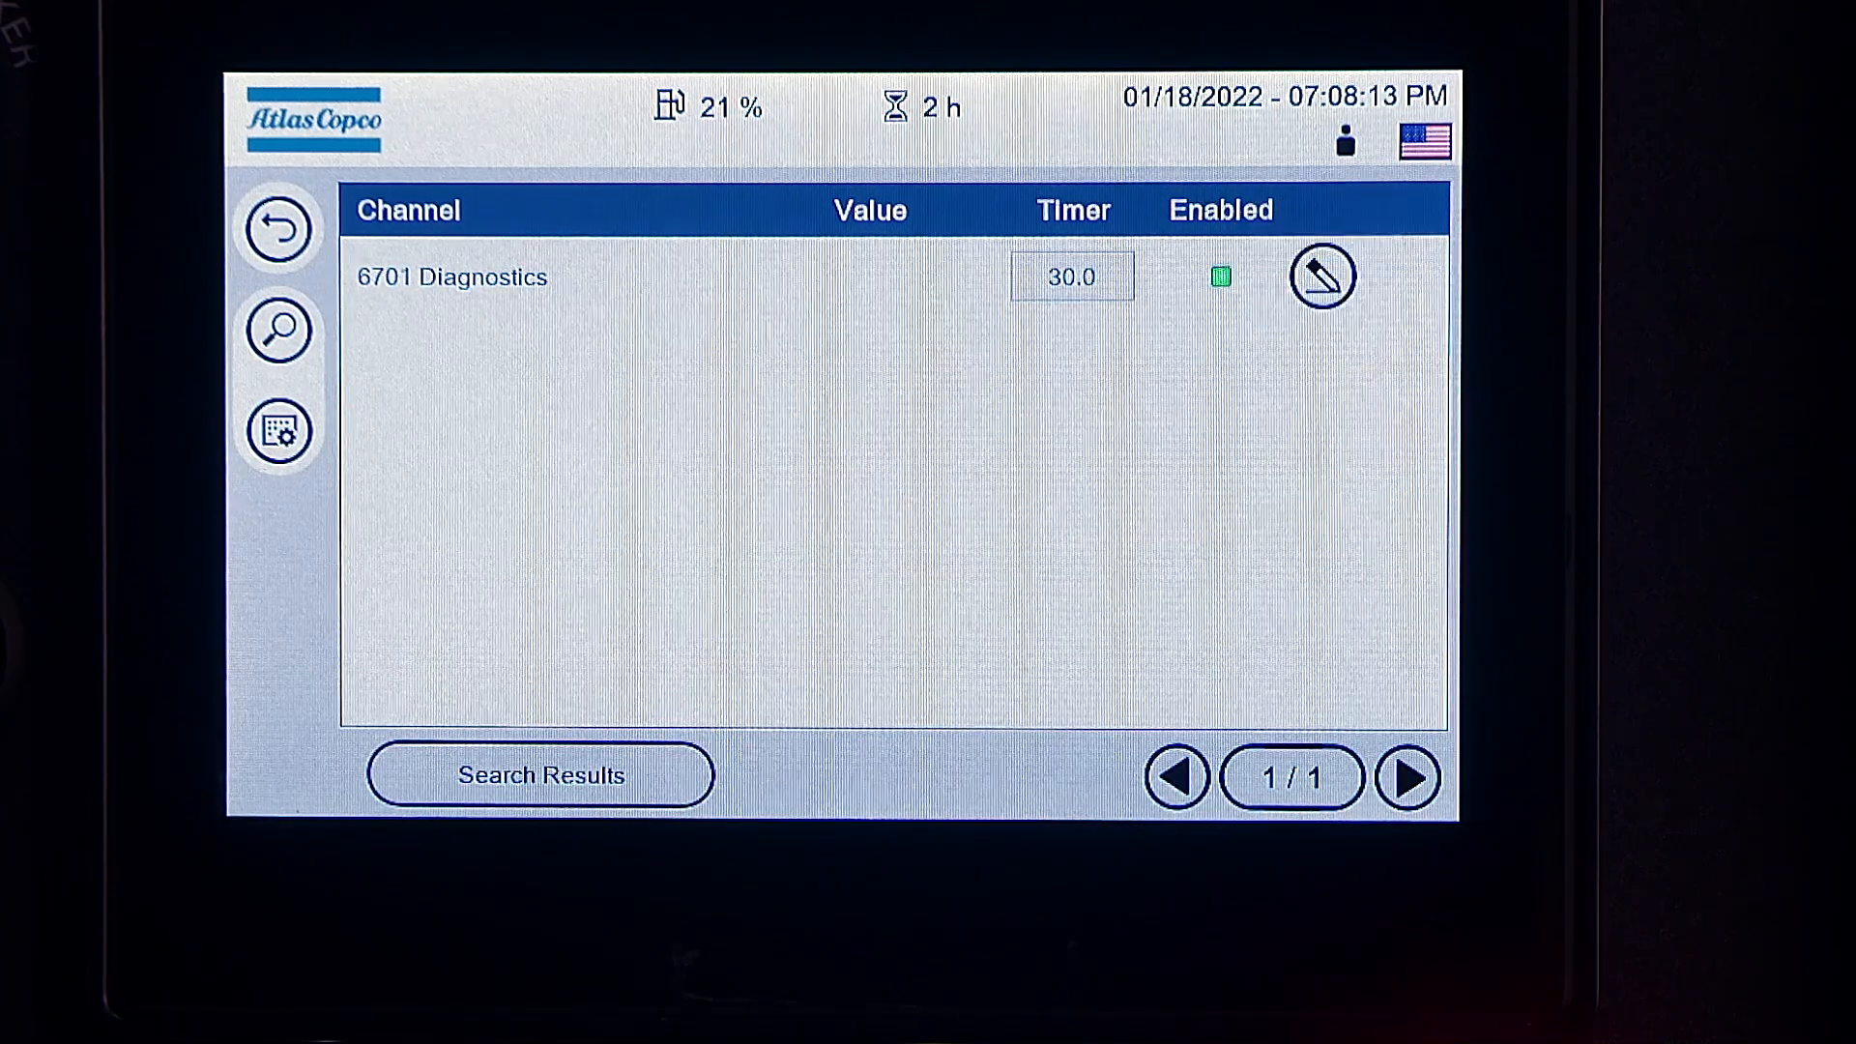
click(1323, 277)
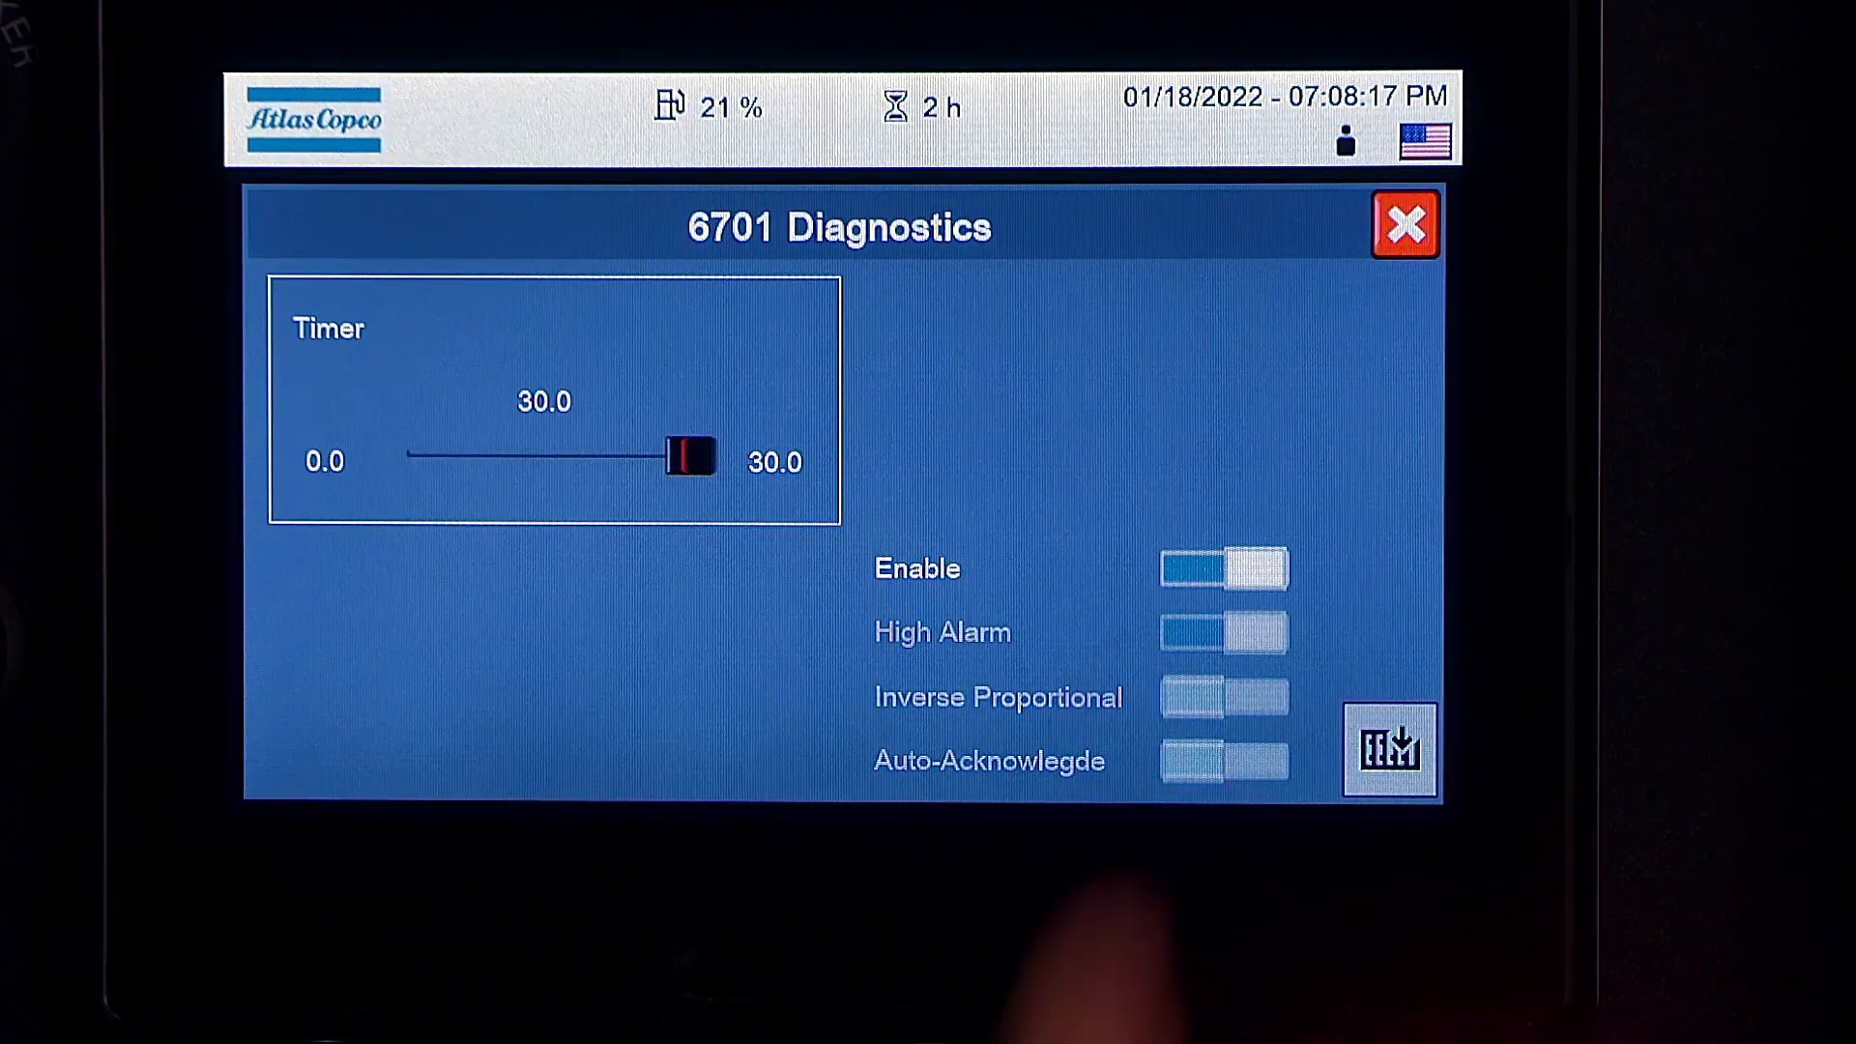
Switch Enable off for 6701 Diagnostics and save, leaving its Enabled square black.
click(1226, 569)
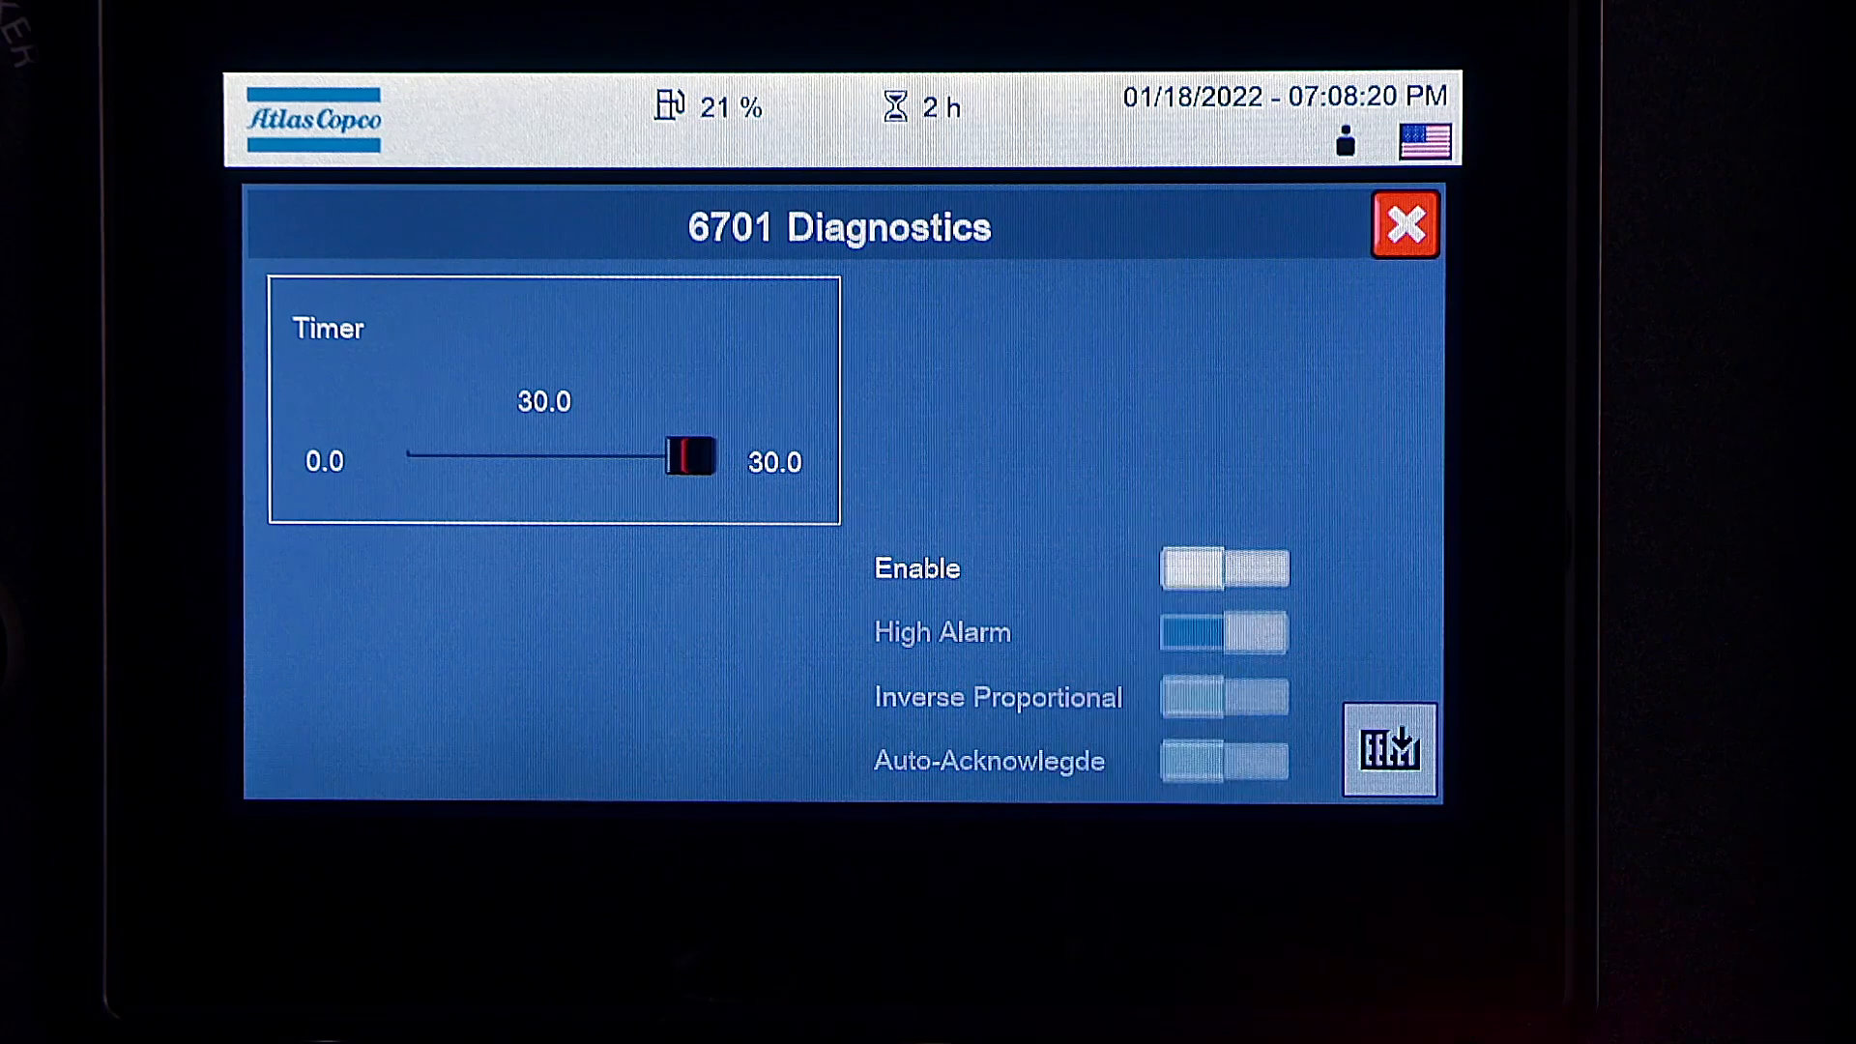
click(1391, 750)
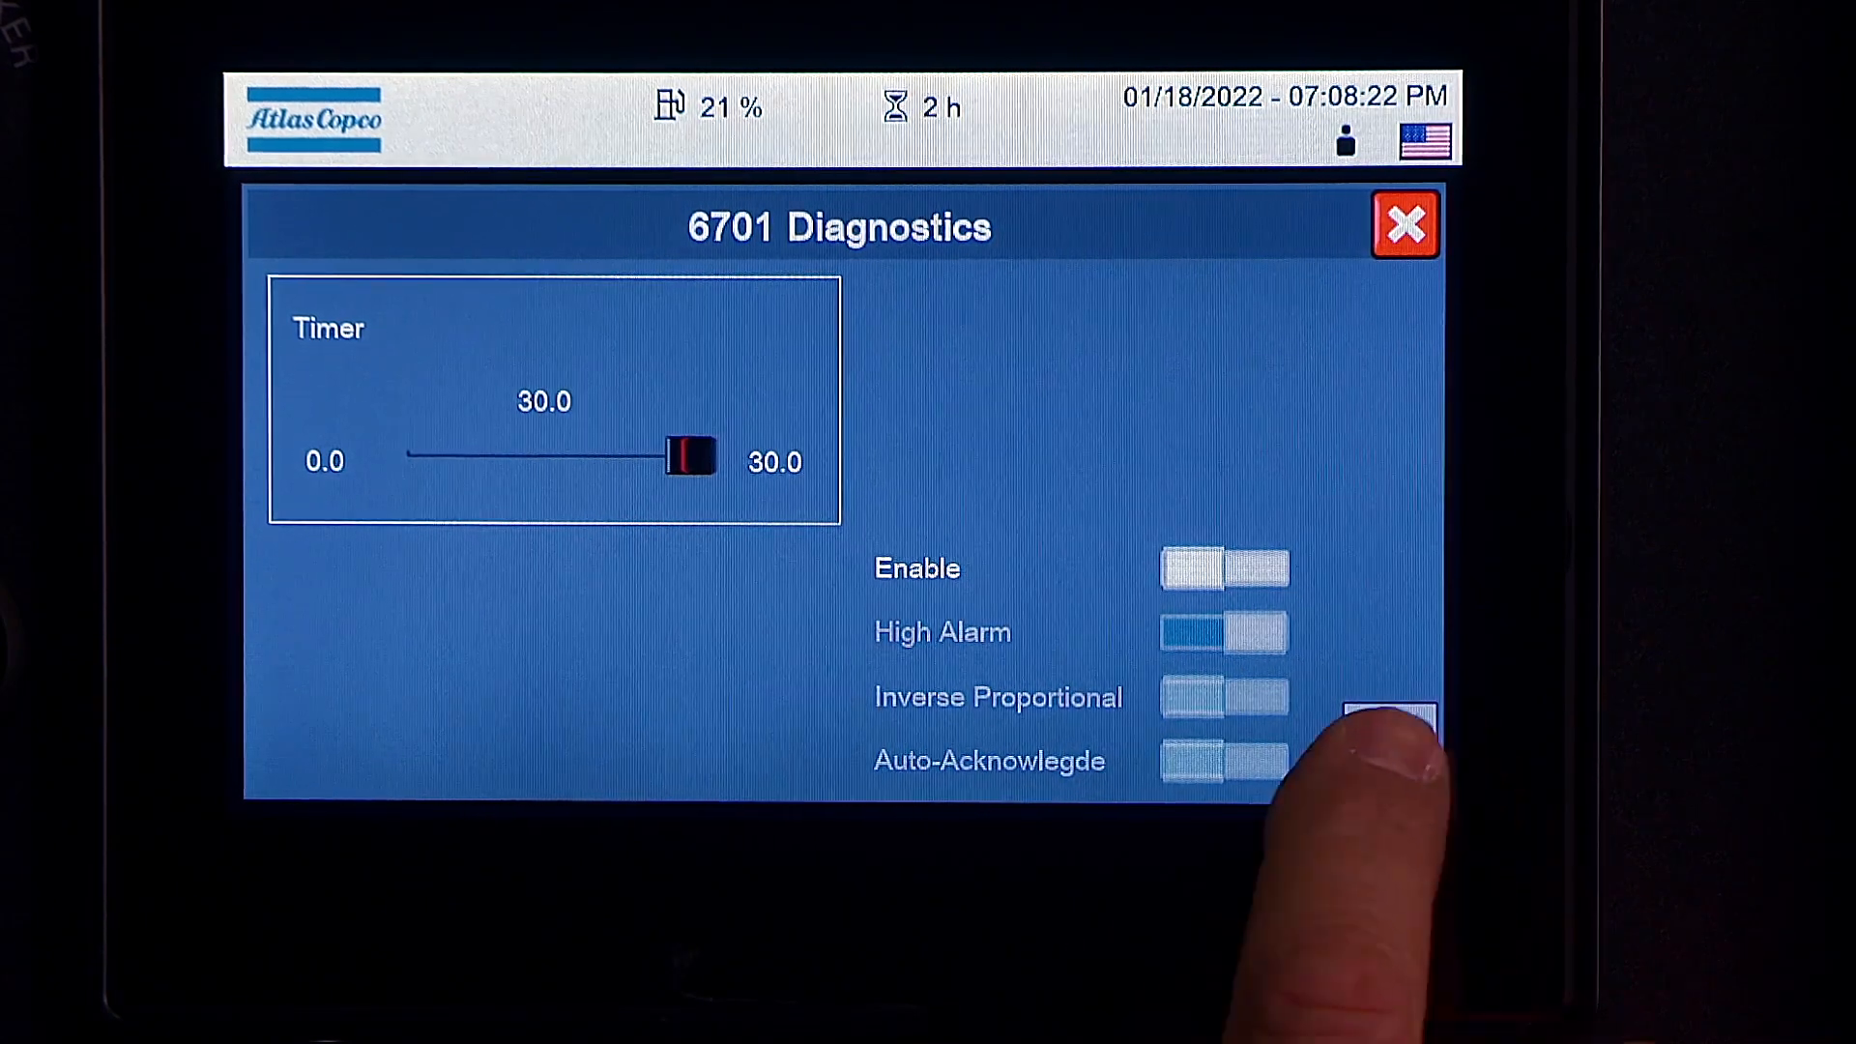
click(1406, 225)
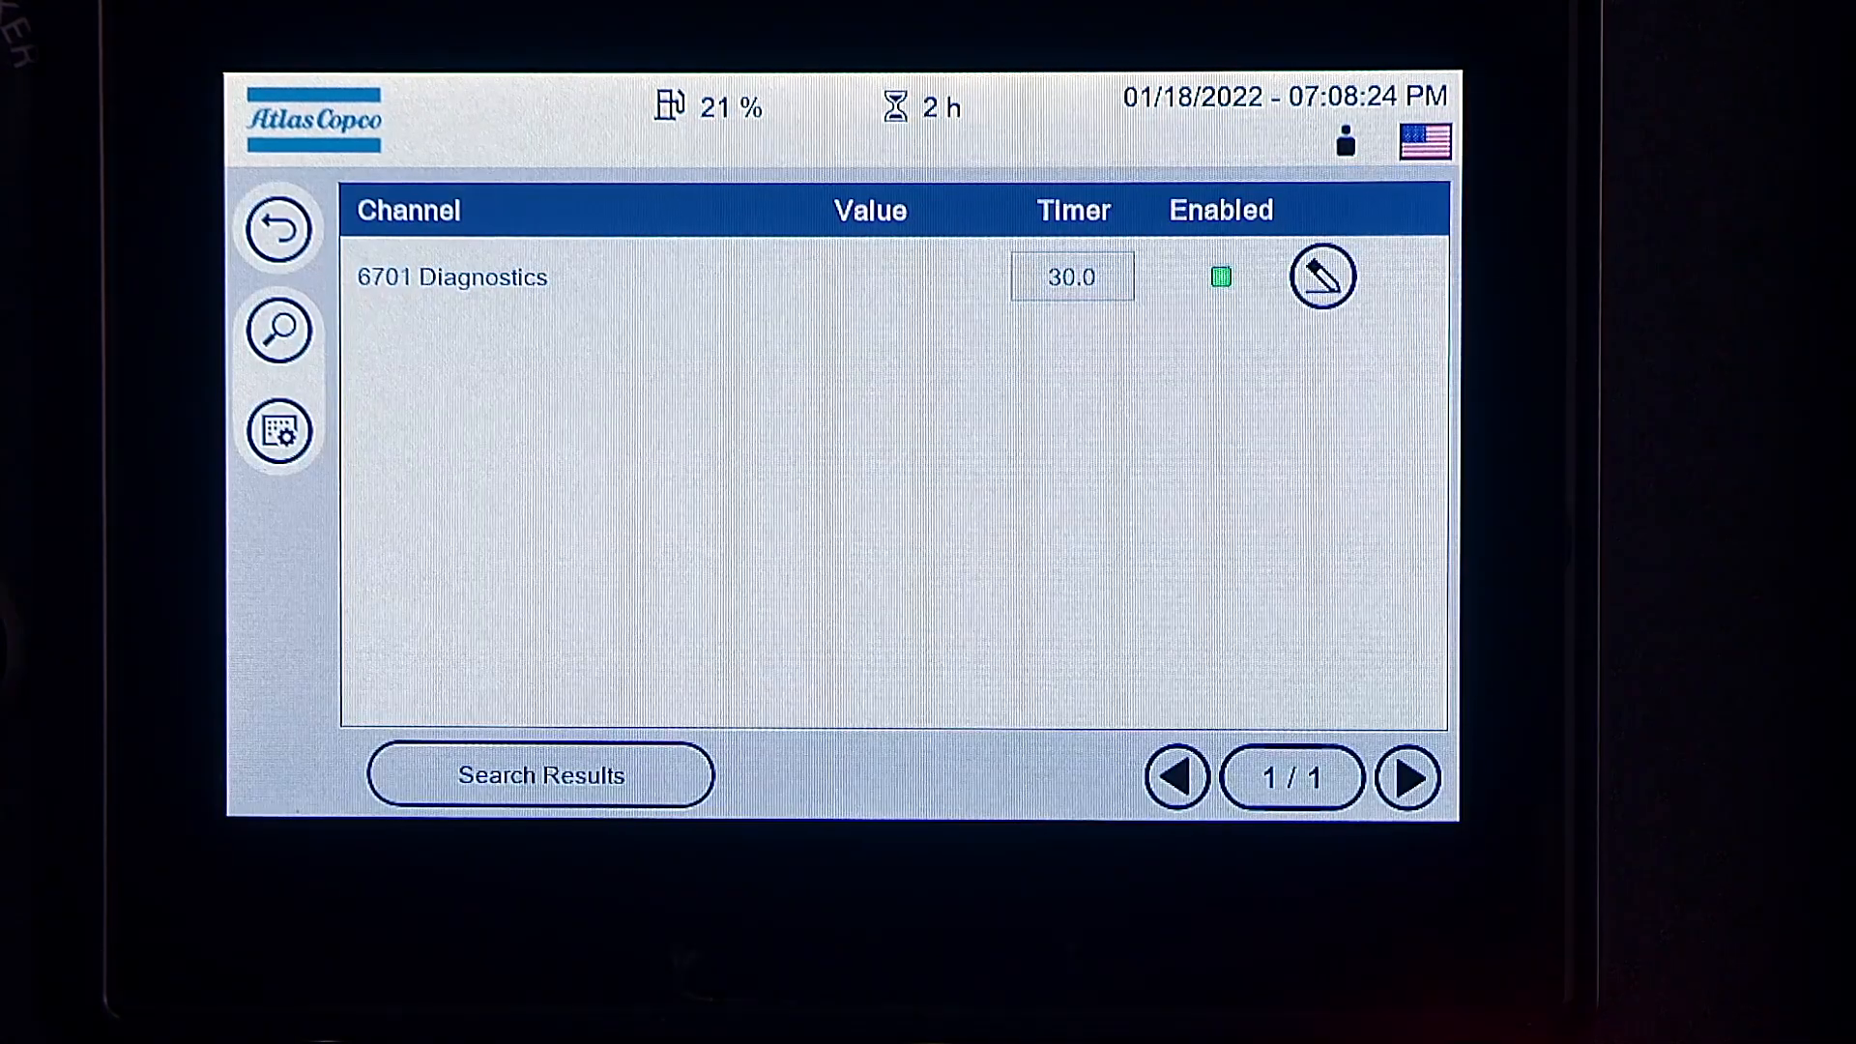
click(1220, 277)
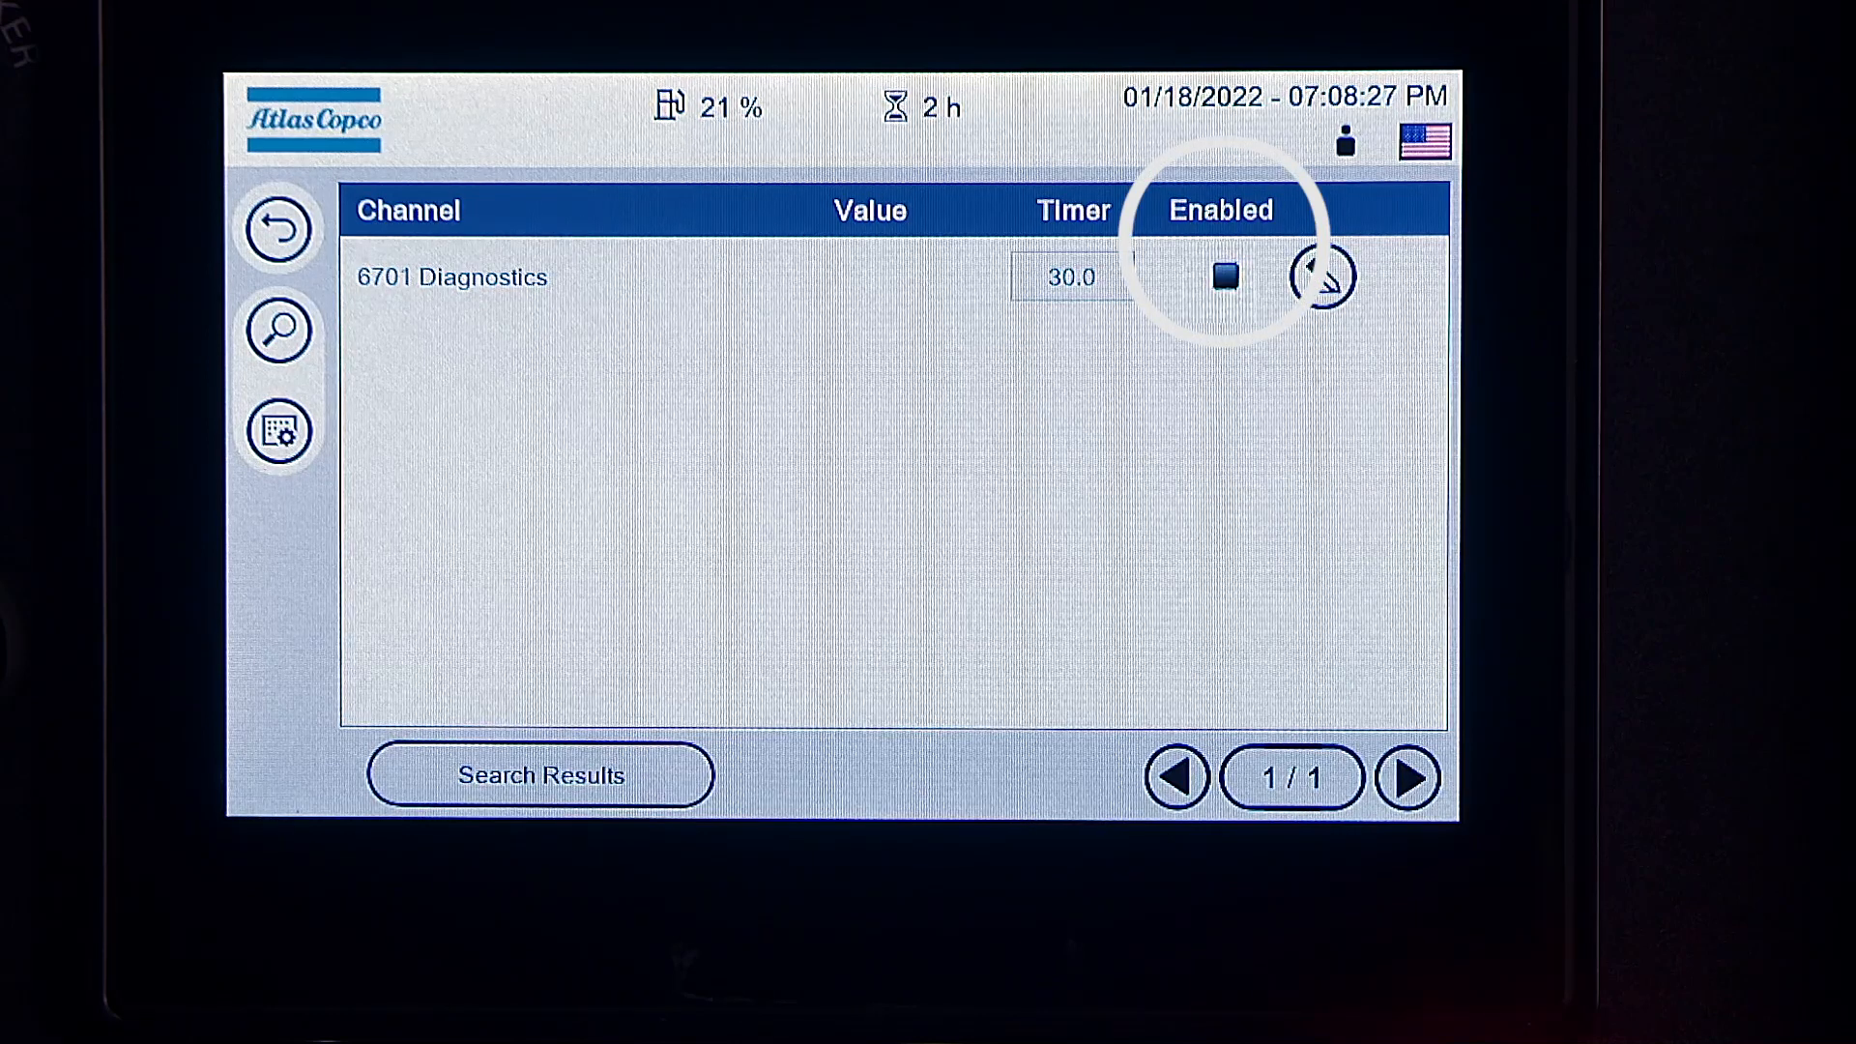